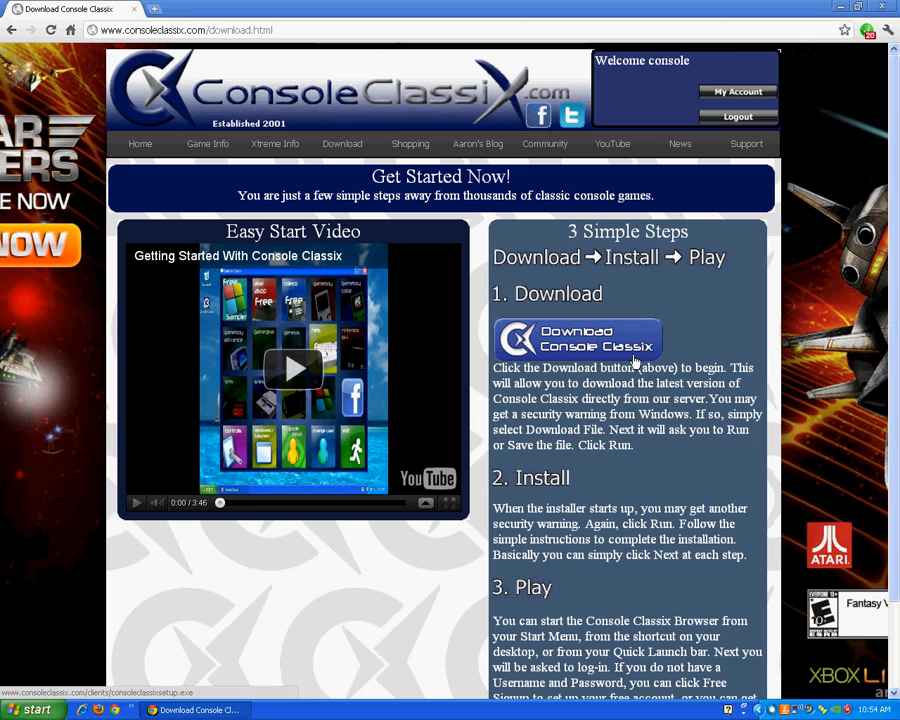
mouse_move(628, 357)
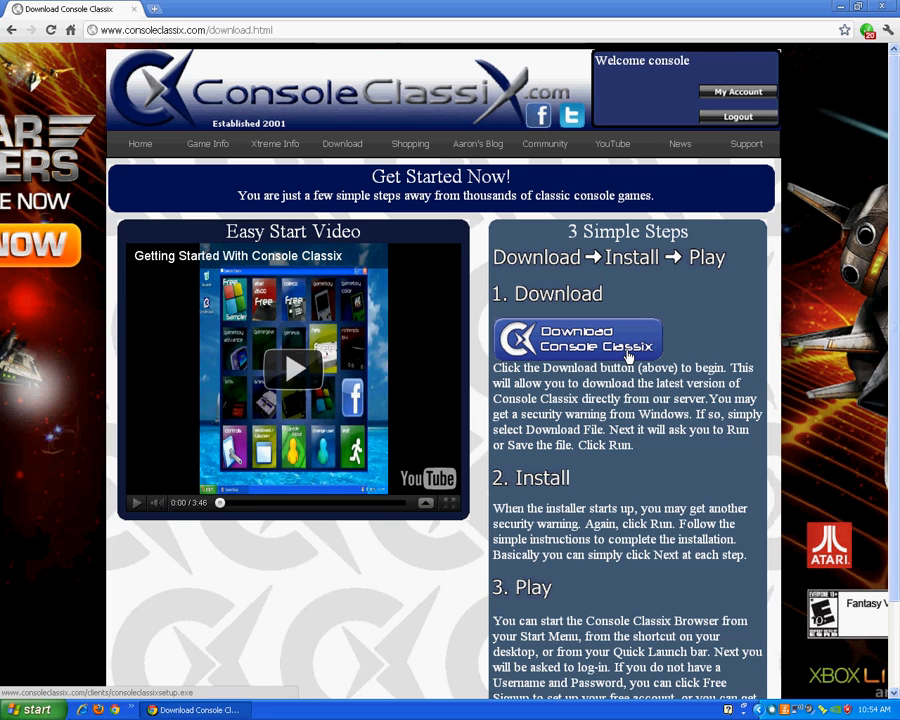
Download consoleclassixsetup.exe from the Console Classix Get Started page.
click(577, 340)
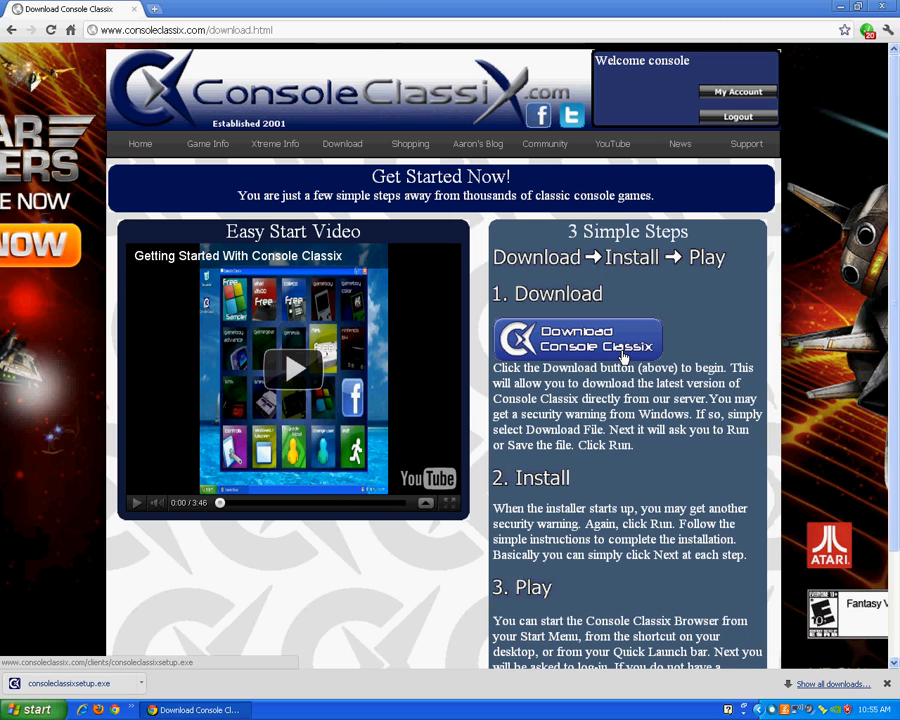
mouse_move(155, 653)
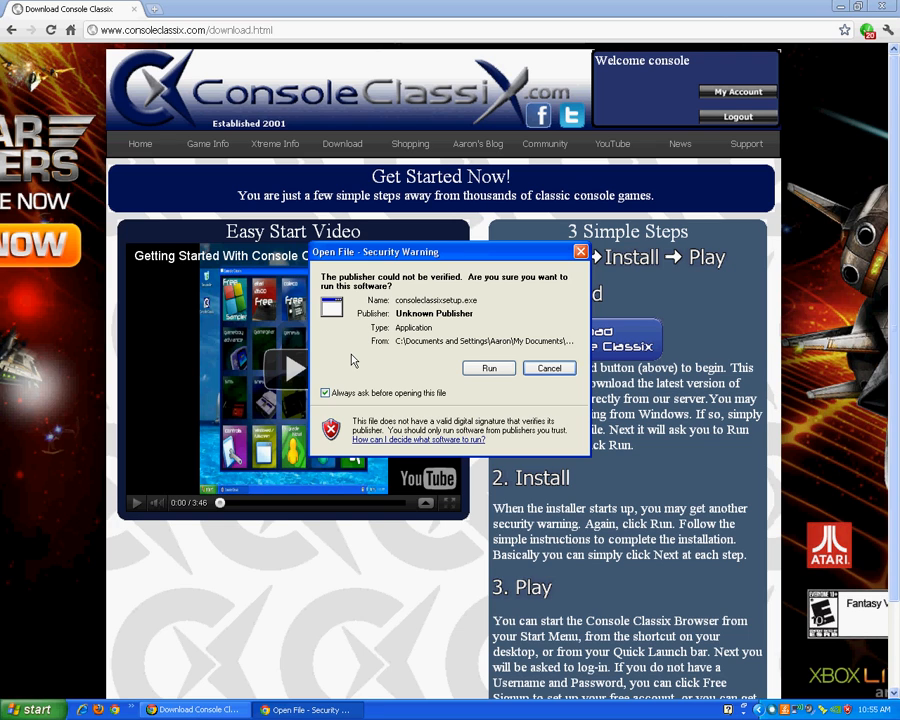
mouse_move(480, 372)
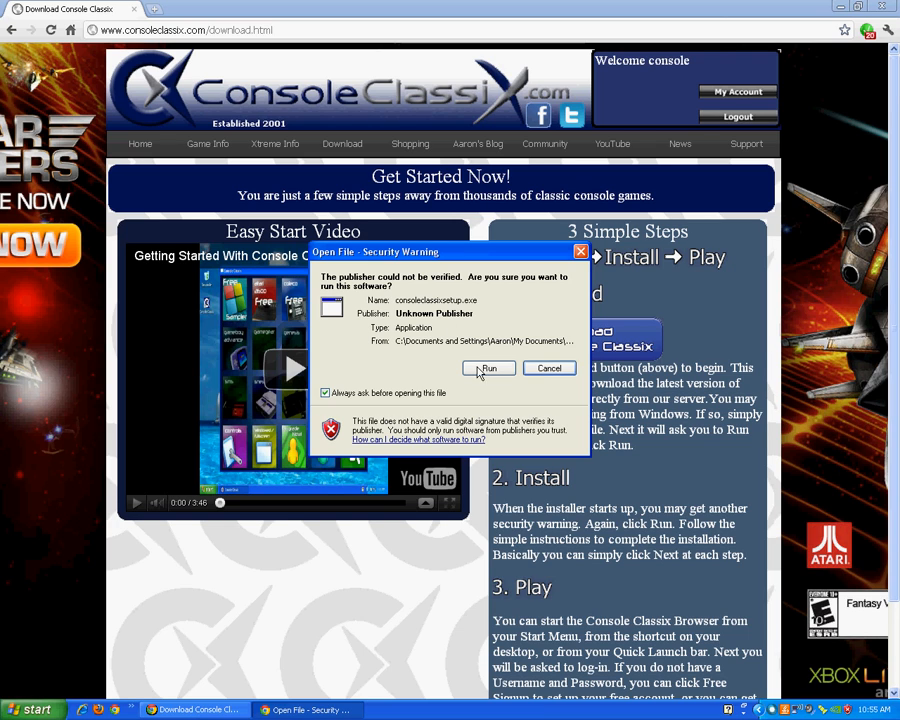
Run consoleclassixsetup.exe past the unverified-publisher security warning.
click(488, 368)
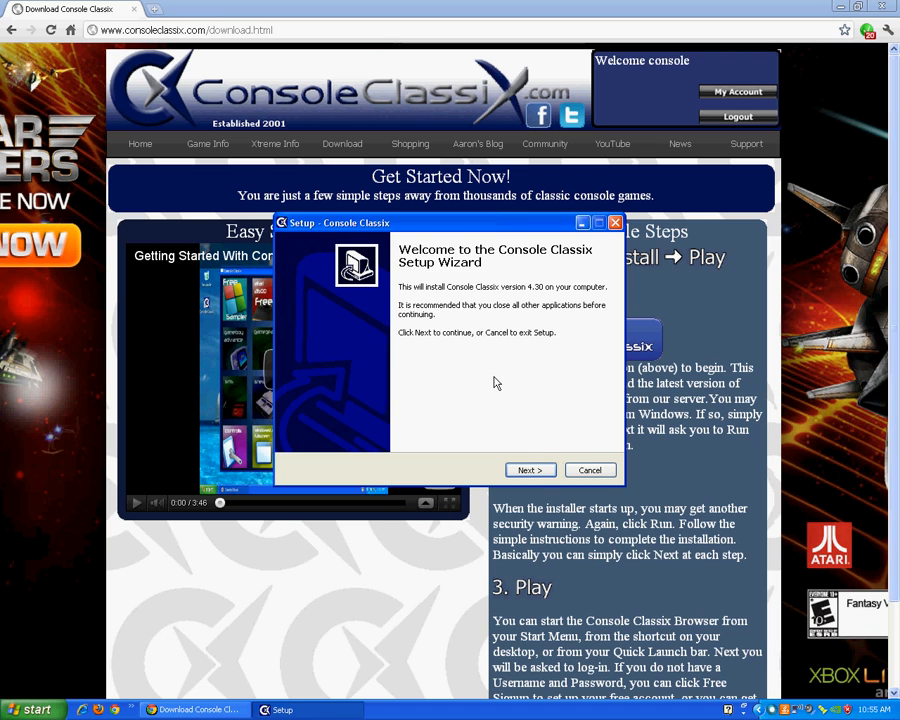
Accept the license, reuse the existing ConsoleClassix.com folder, and skip the Quick Launch icon.
click(529, 470)
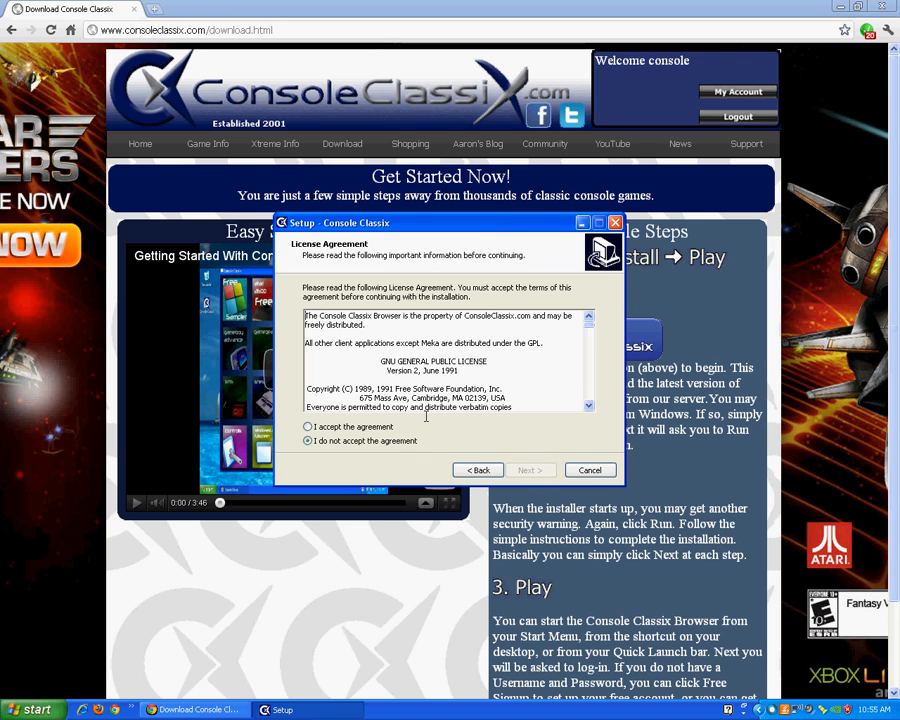
click(308, 427)
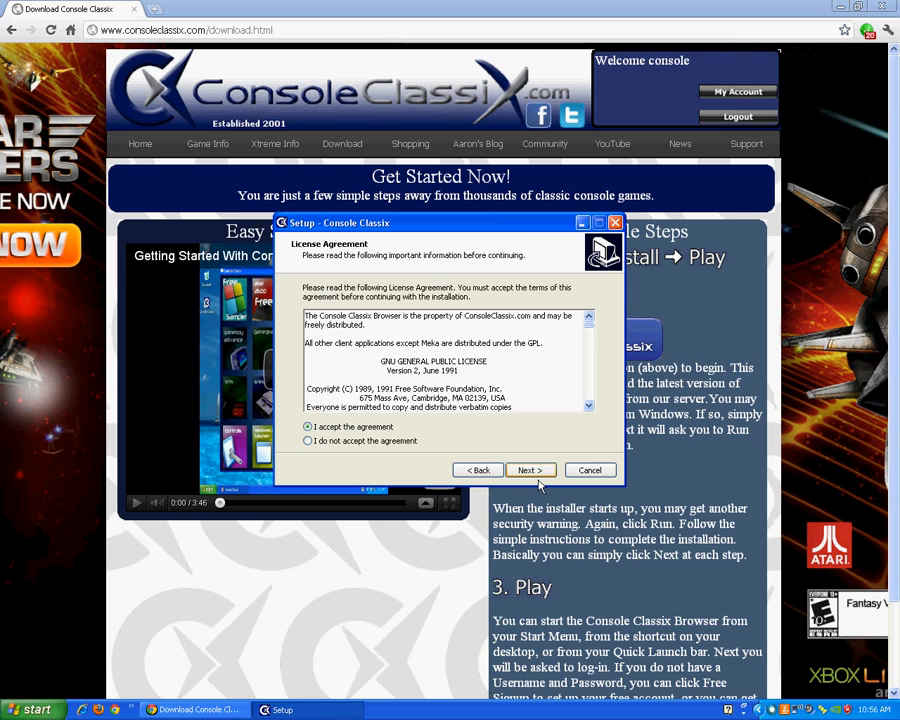
click(529, 470)
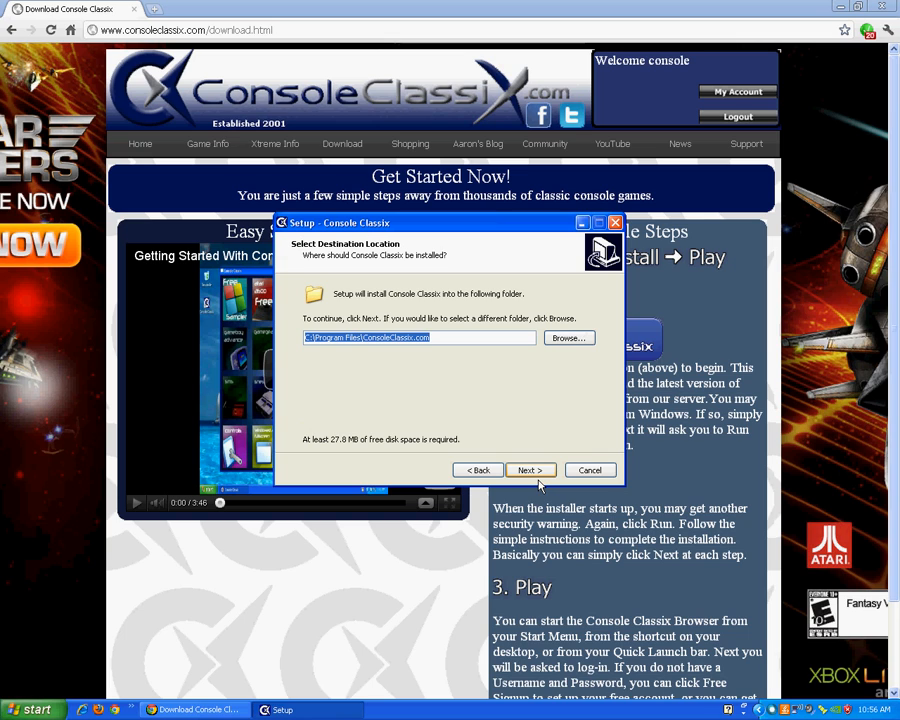
click(529, 470)
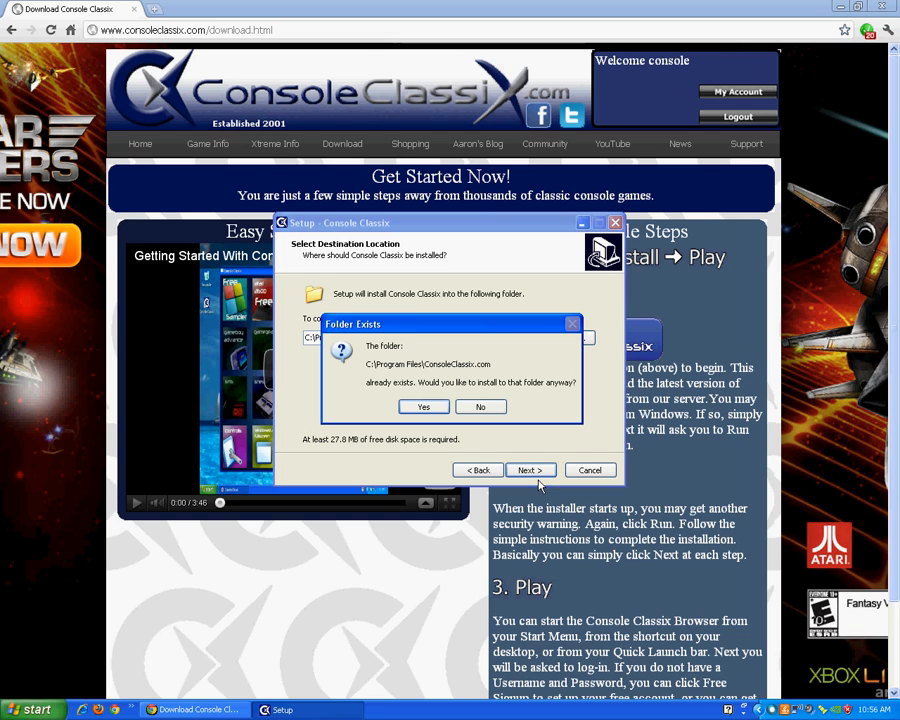
mouse_move(423, 407)
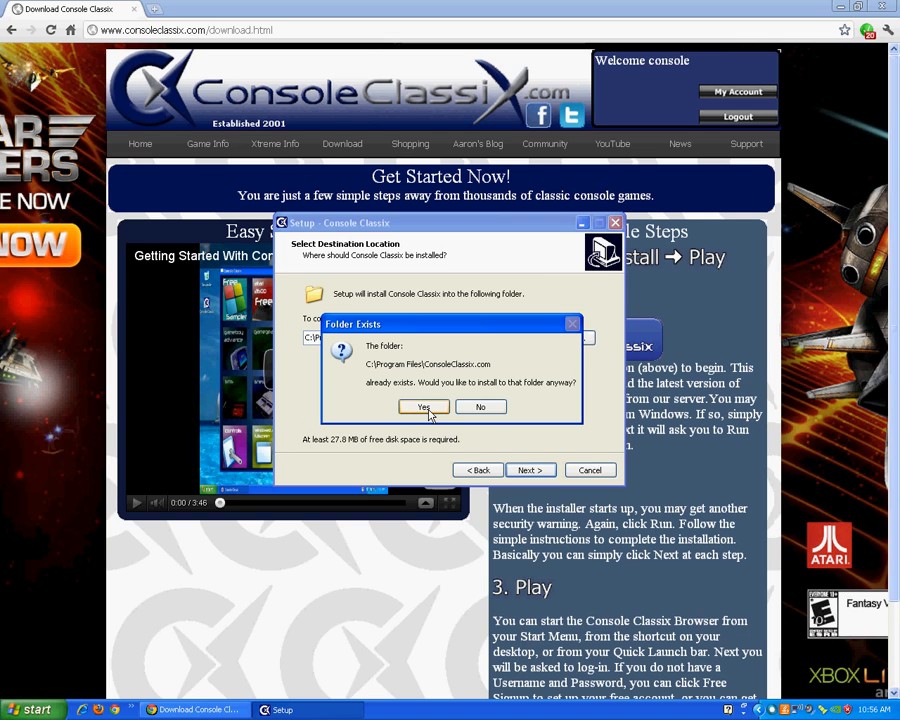
click(423, 407)
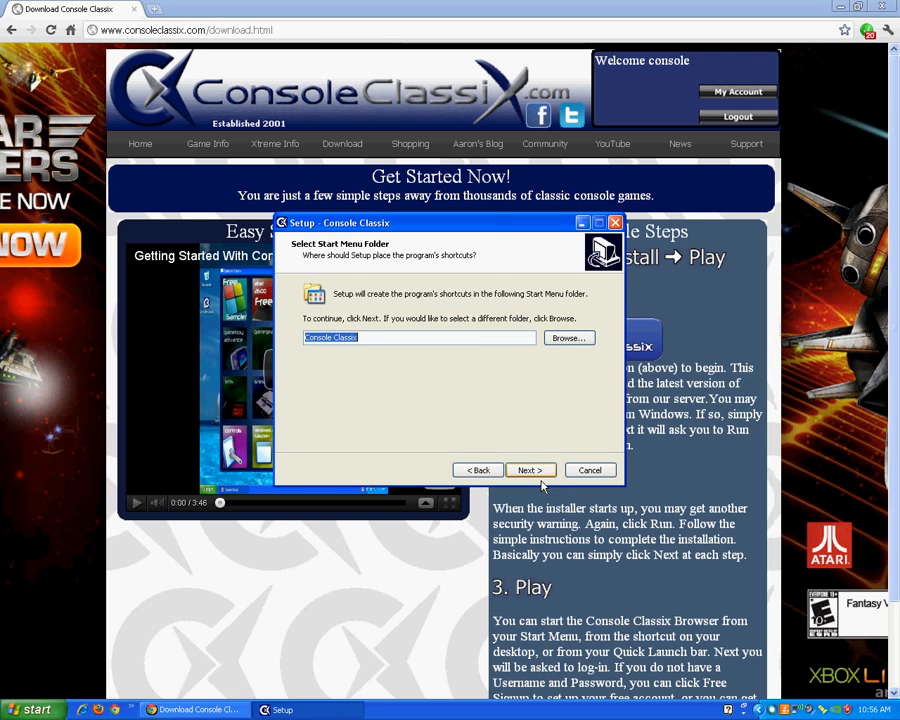
click(530, 470)
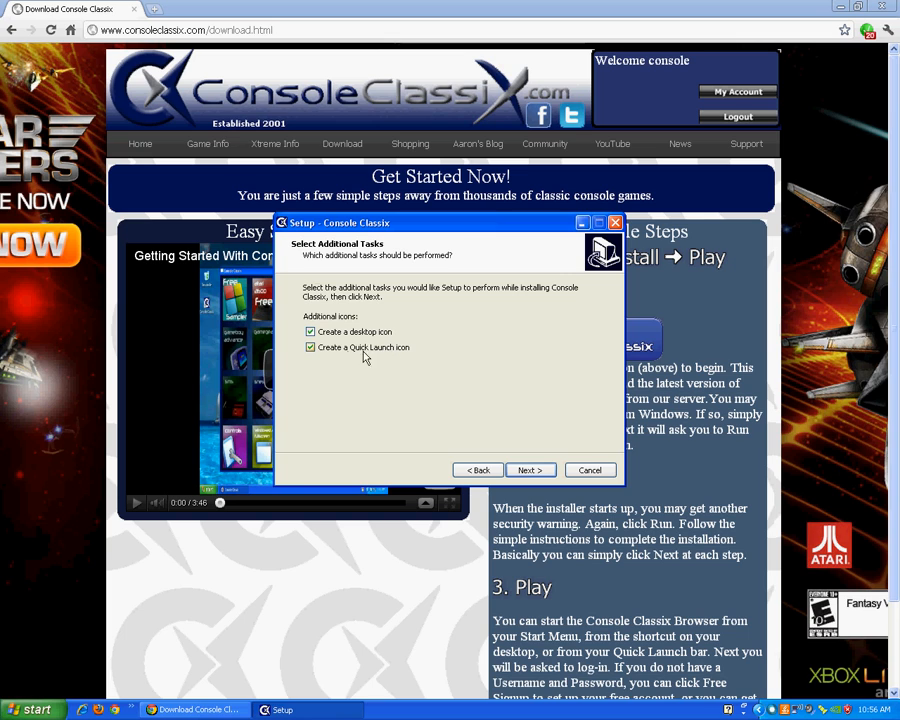
click(310, 347)
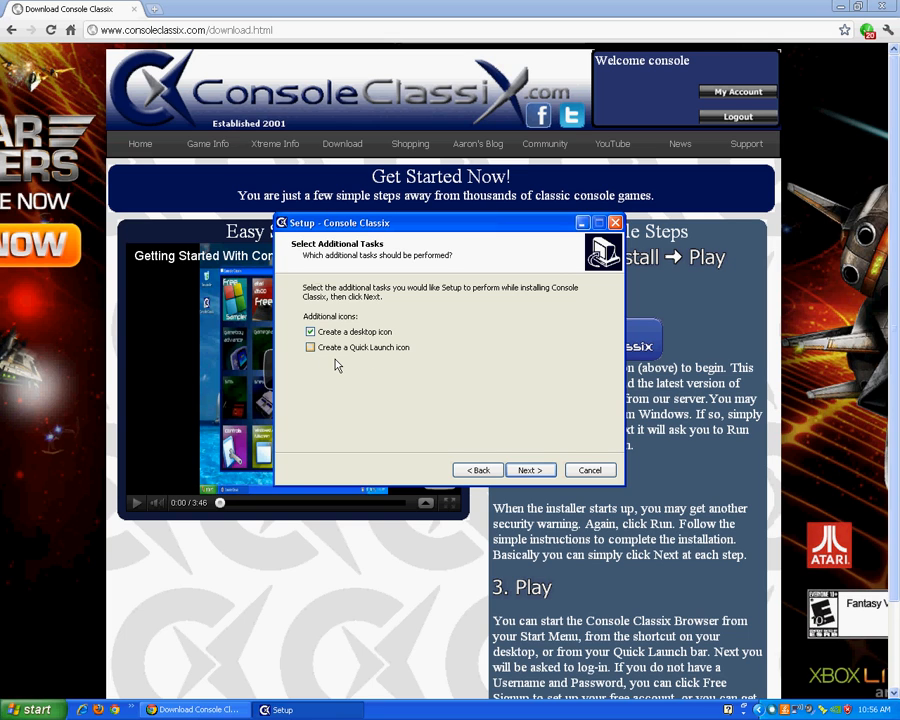
click(530, 470)
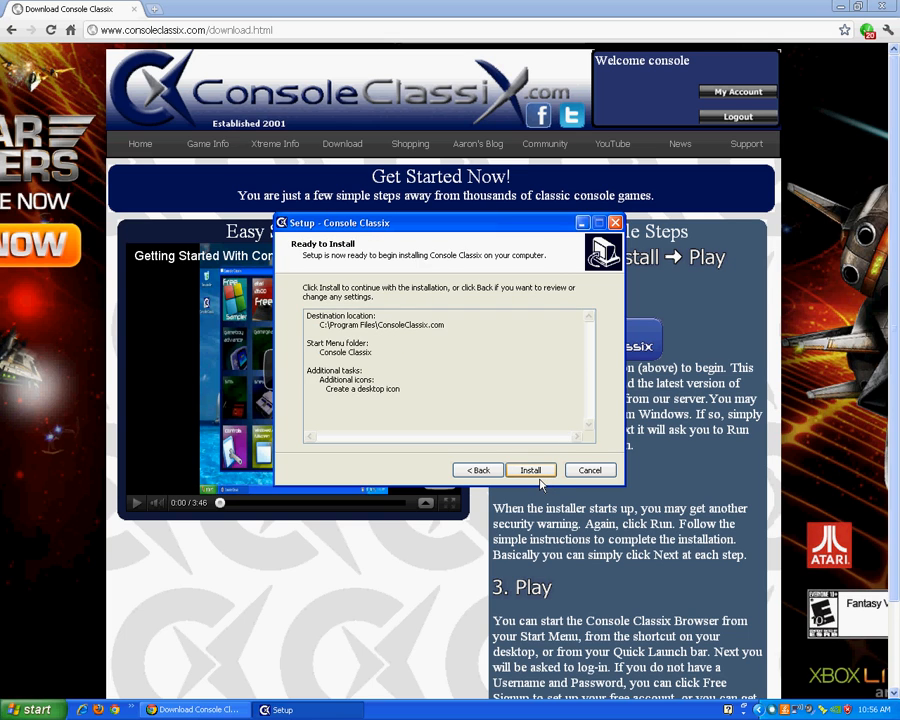
Install Console Classix and finish the setup wizard.
click(530, 470)
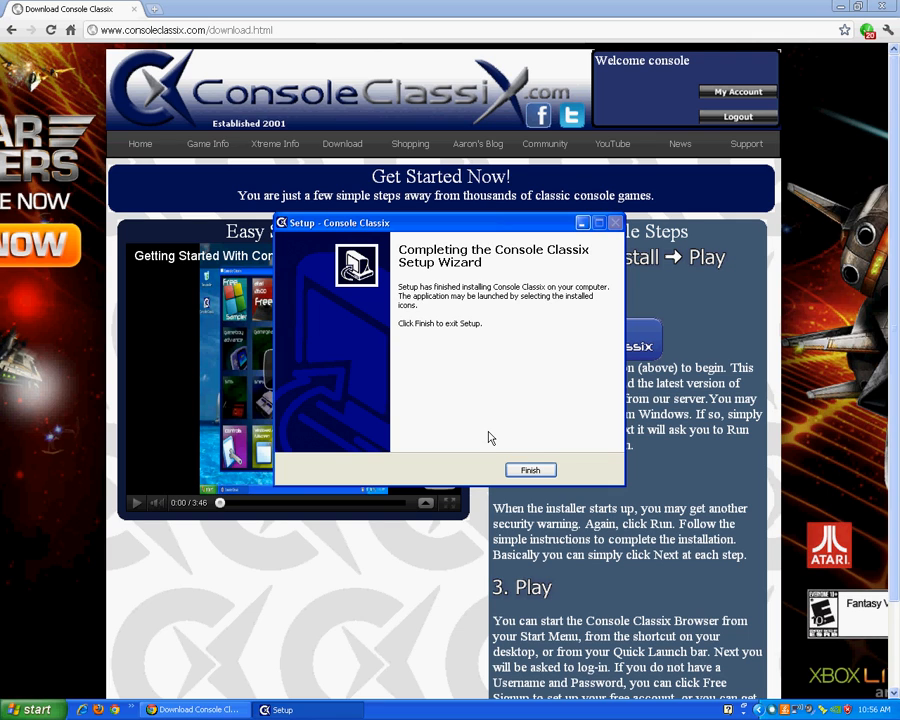
mouse_move(530, 470)
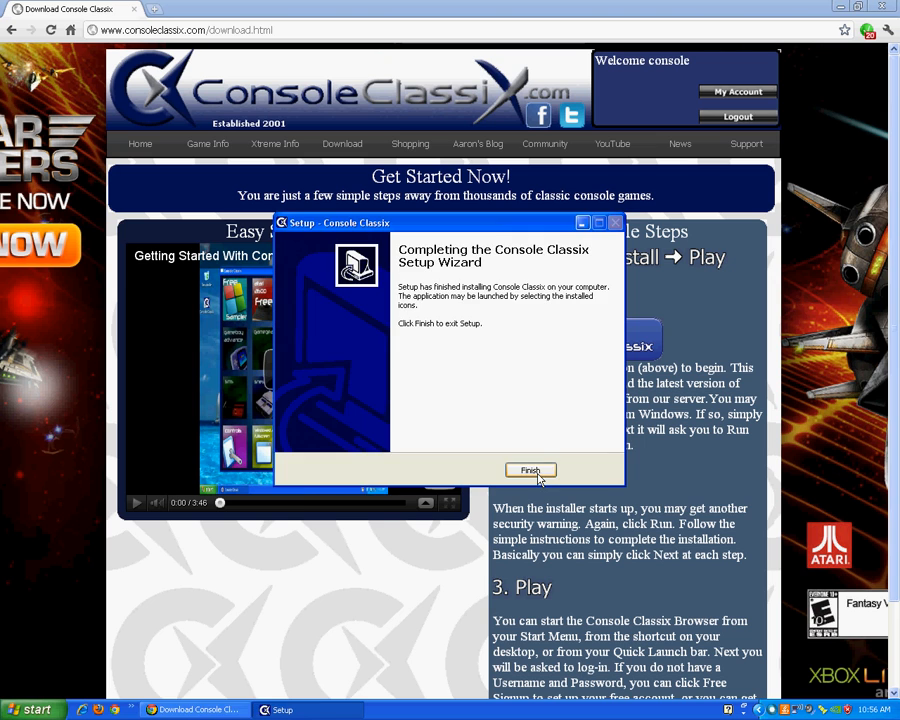
click(530, 471)
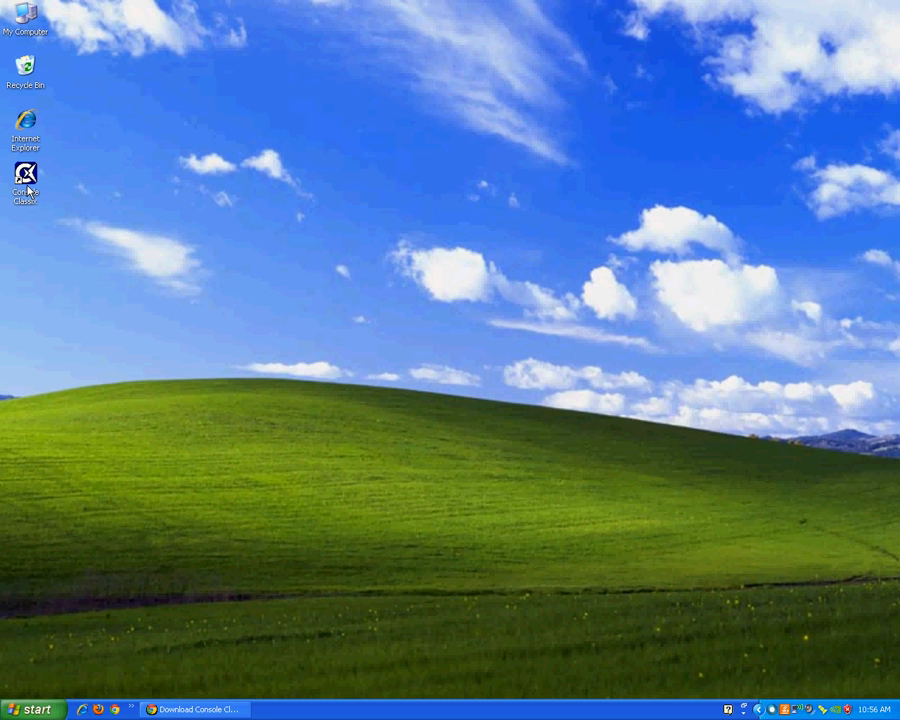
Launch Console Classix from its desktop icon and log in as guest.
double_click(25, 180)
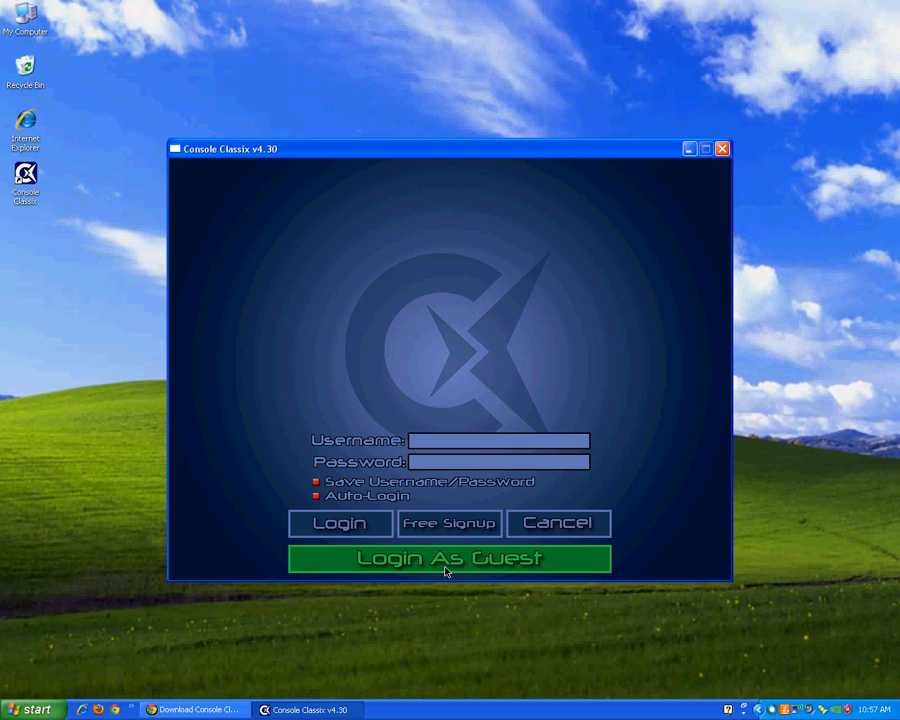
click(448, 558)
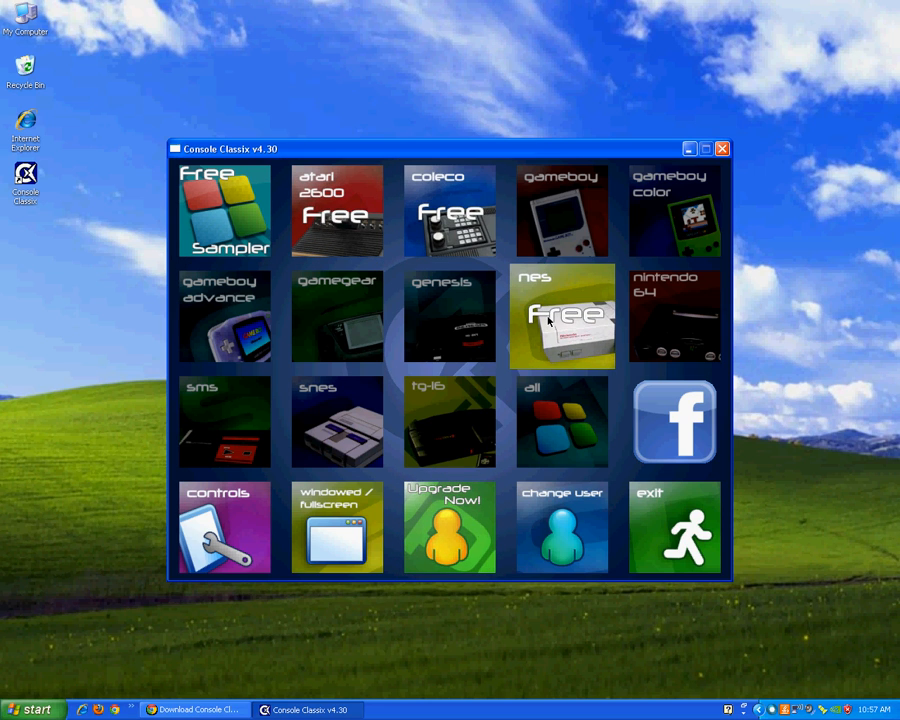
mouse_move(561, 235)
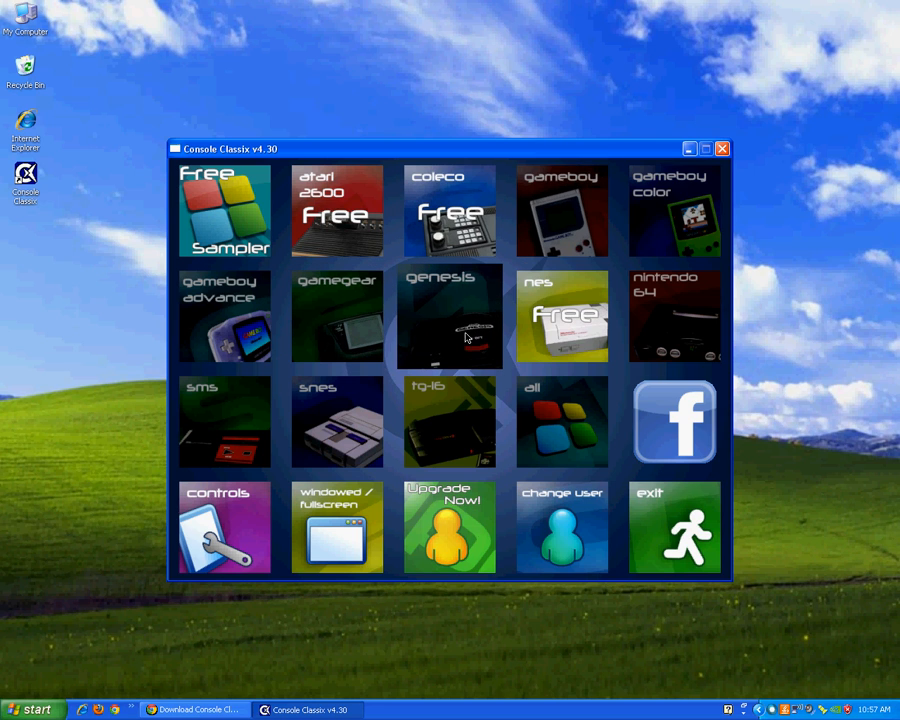
mouse_move(467, 338)
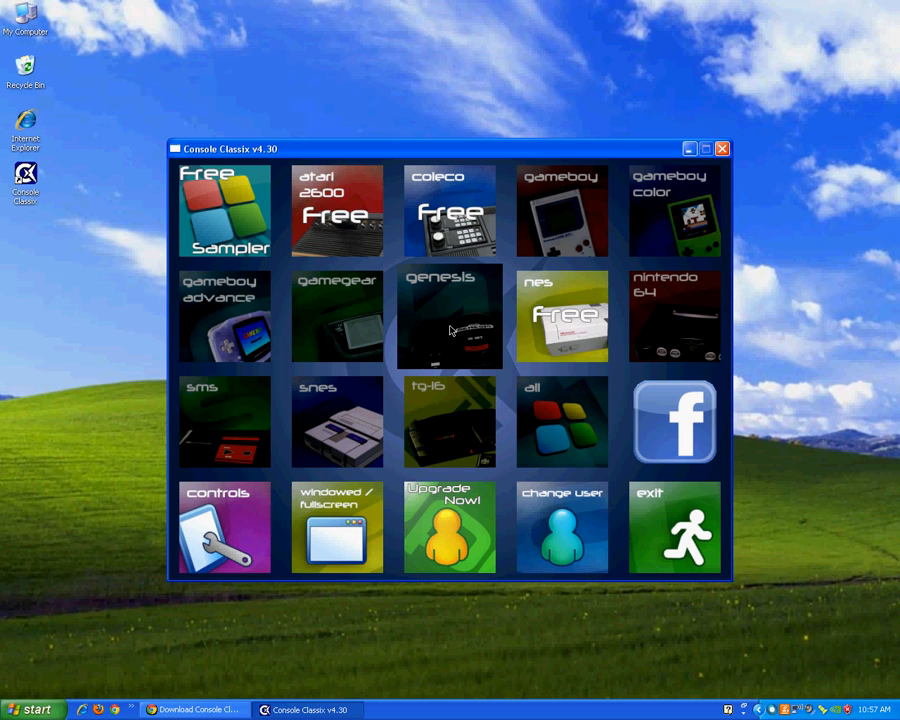
mouse_move(370, 395)
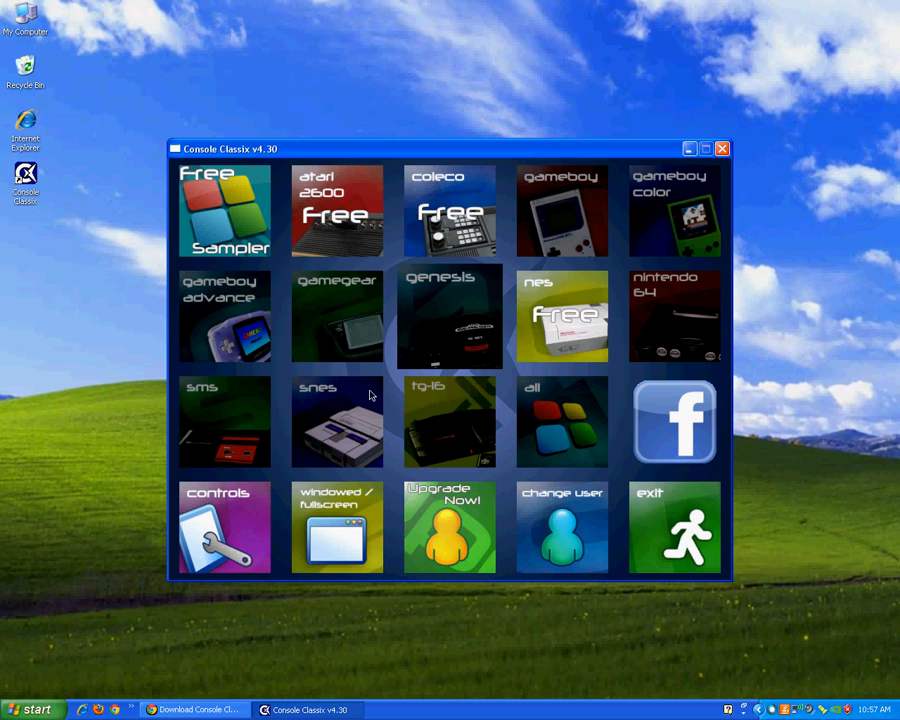
Open the Controls Setup screen from the home screen's Controls tile.
click(224, 527)
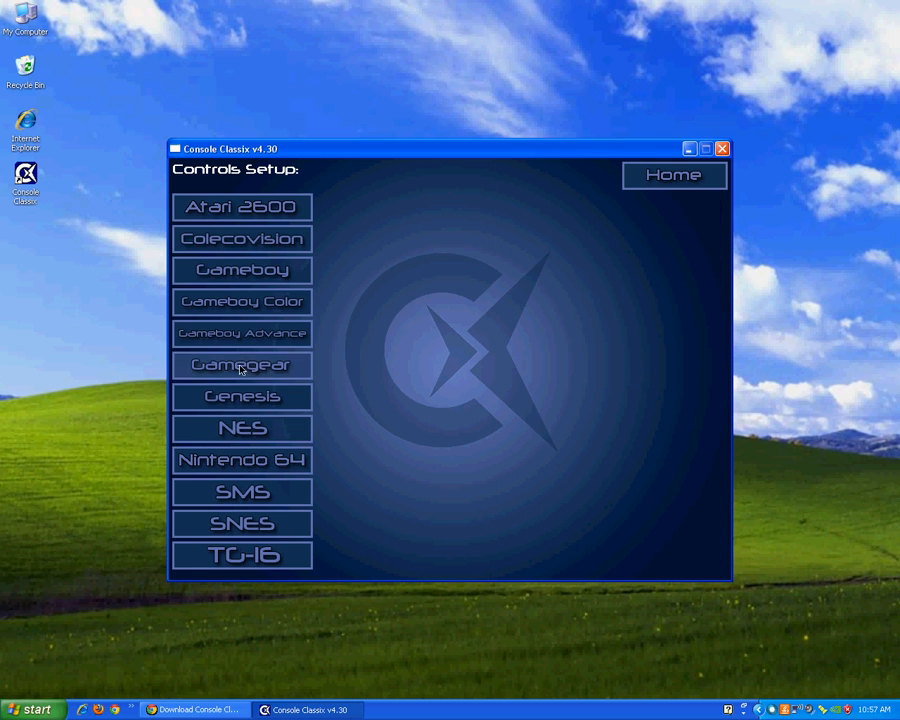
mouse_move(275, 415)
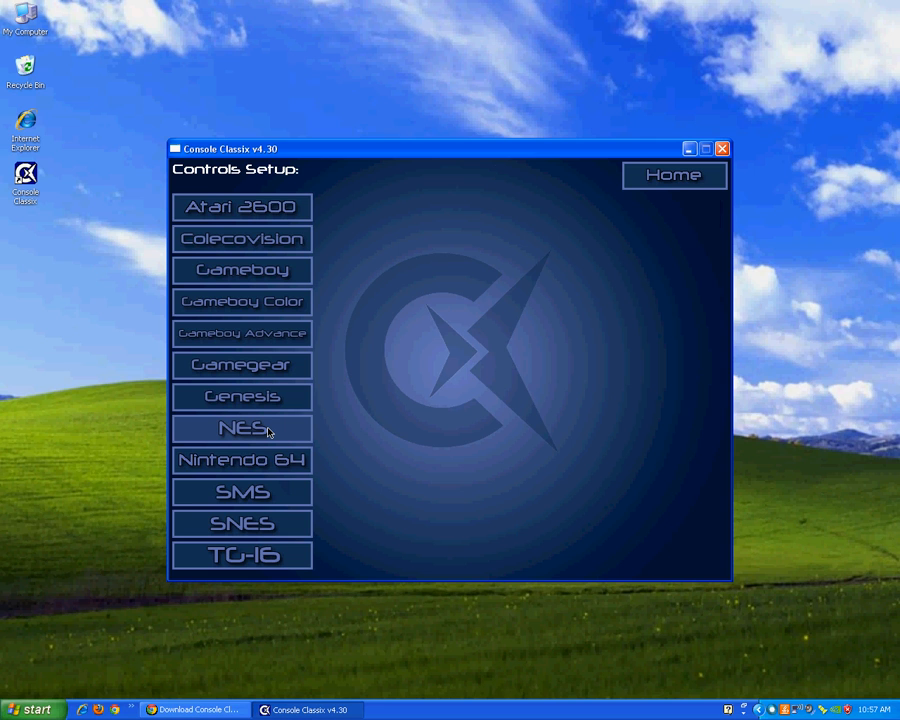
View the default NES key bindings, then return Home.
click(241, 428)
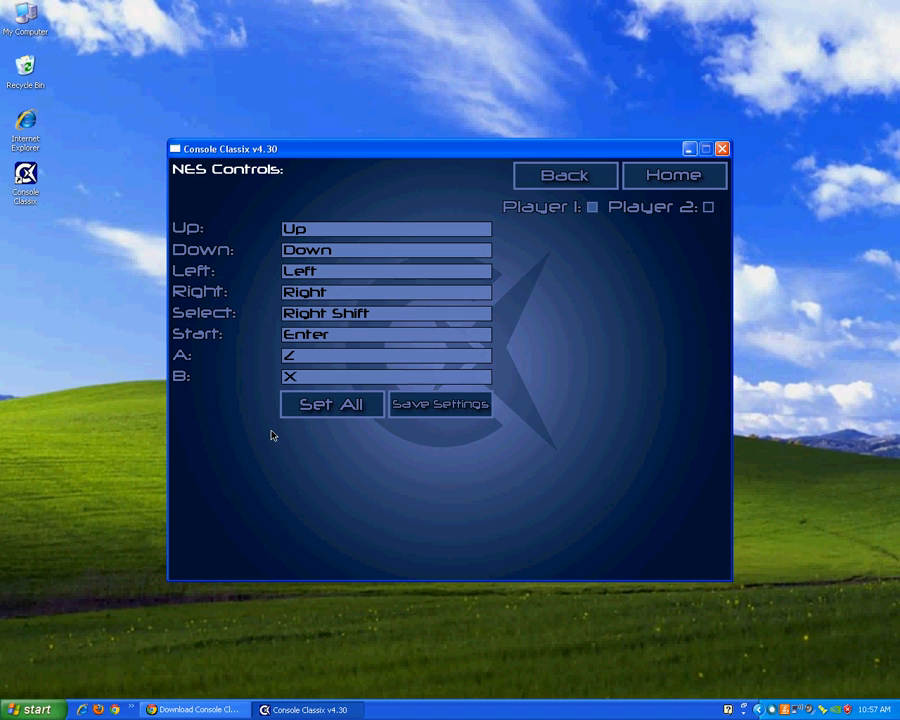
mouse_move(327, 234)
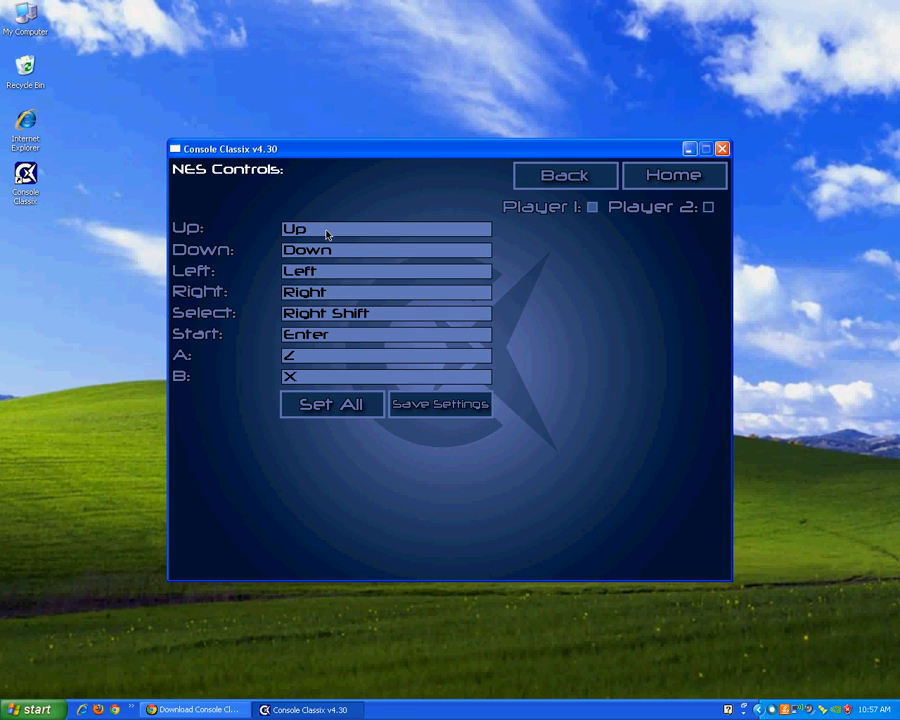
mouse_move(348, 342)
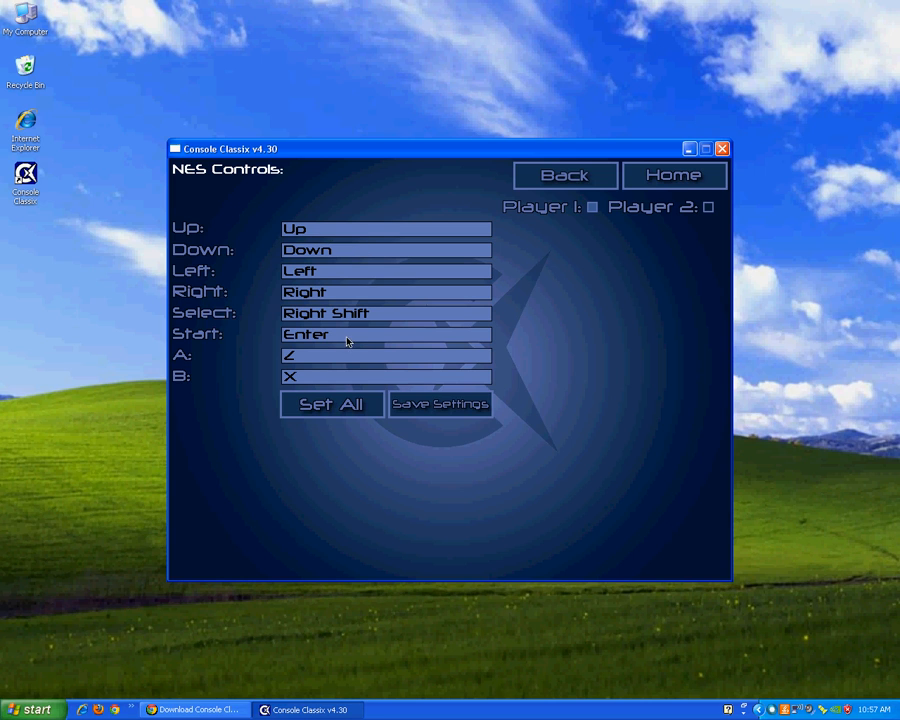
mouse_move(349, 383)
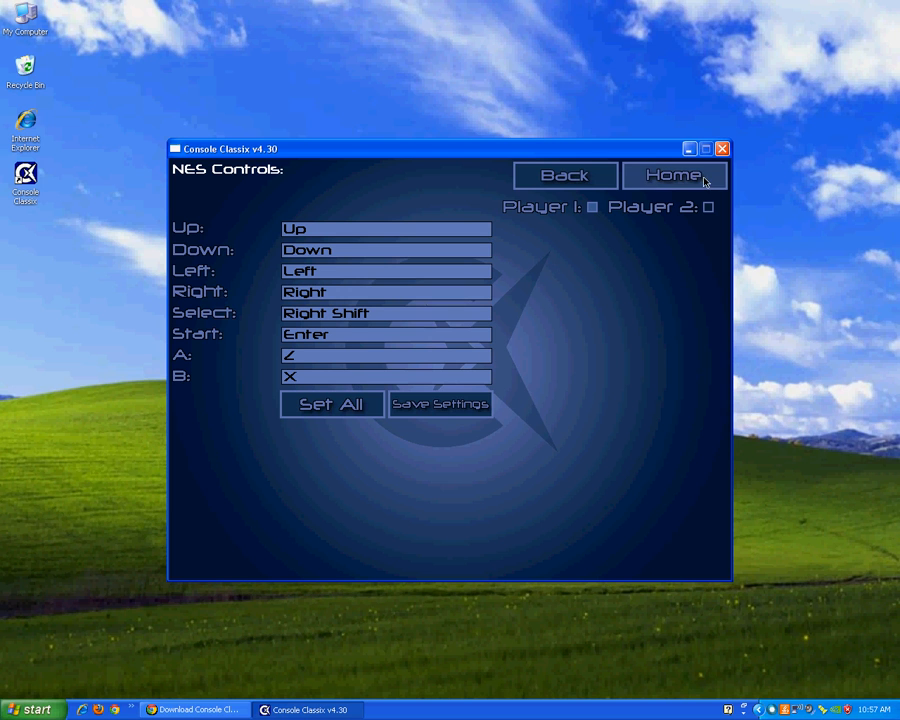
click(674, 175)
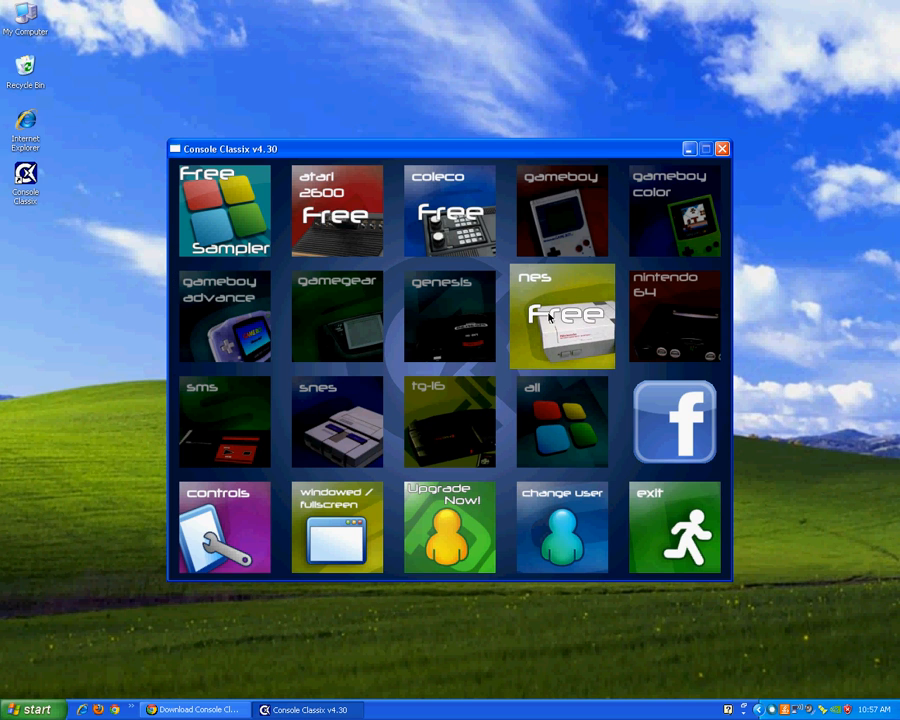
Open the NES game list and jump to the K-L titles.
click(561, 315)
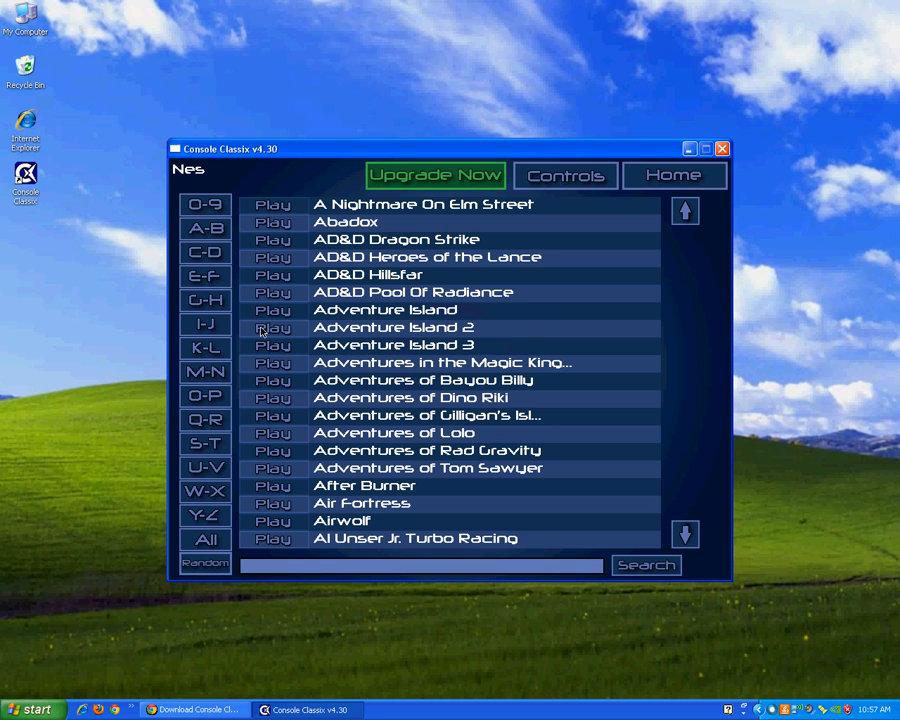
click(205, 347)
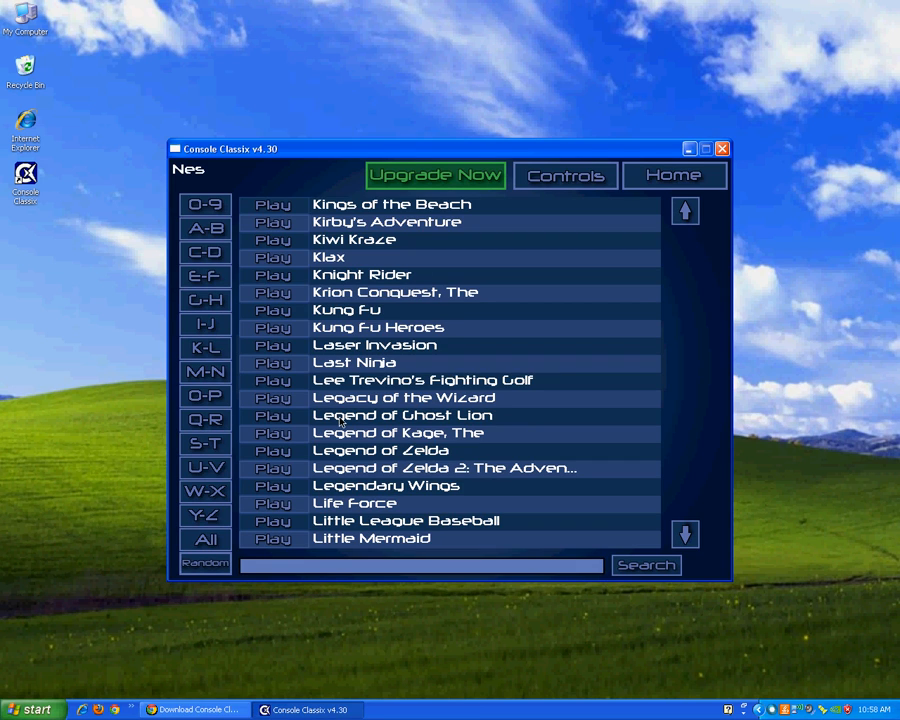
mouse_move(624, 230)
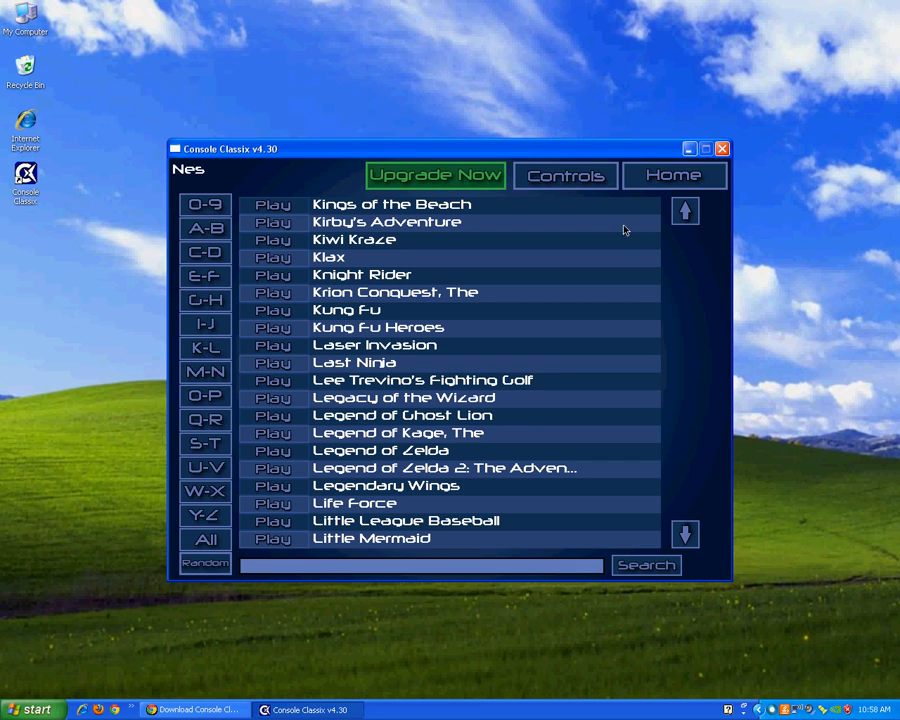
Return Home, open the SNES game list, and scroll through the E-F titles.
click(673, 175)
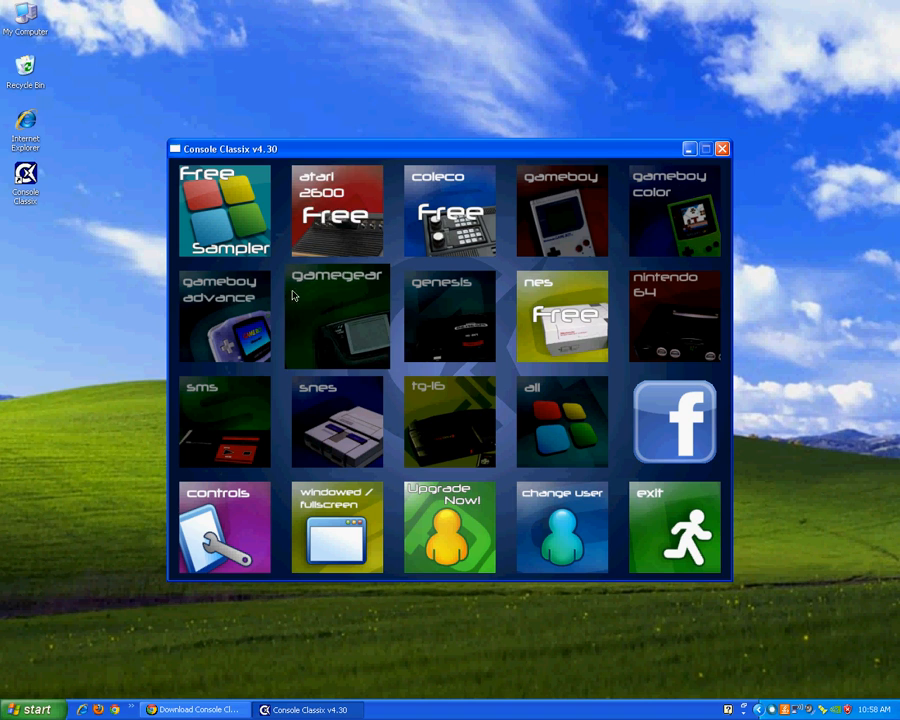
mouse_move(485, 397)
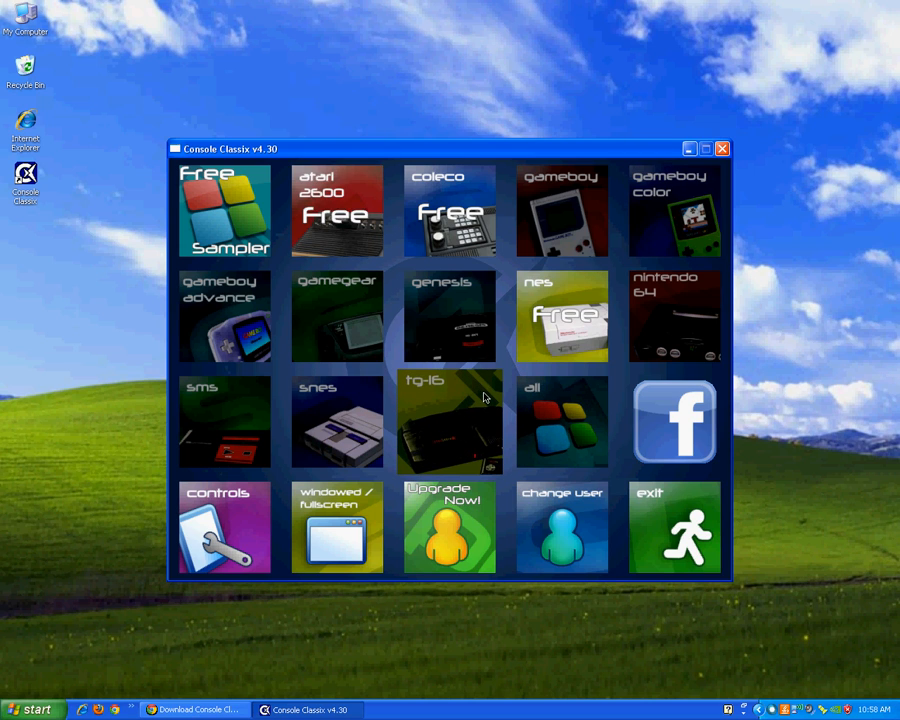
mouse_move(472, 400)
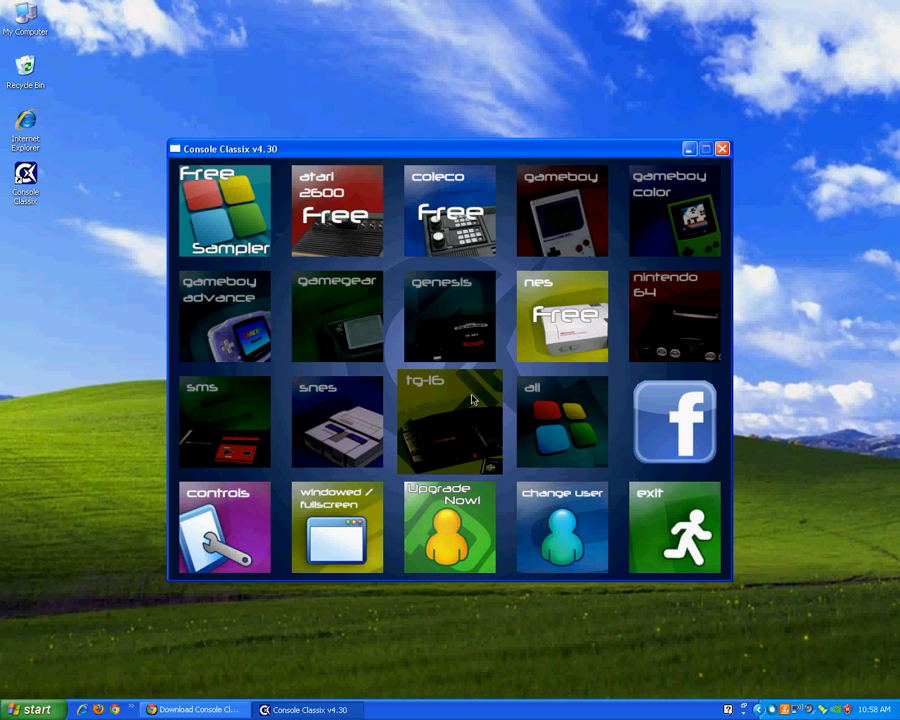
click(337, 421)
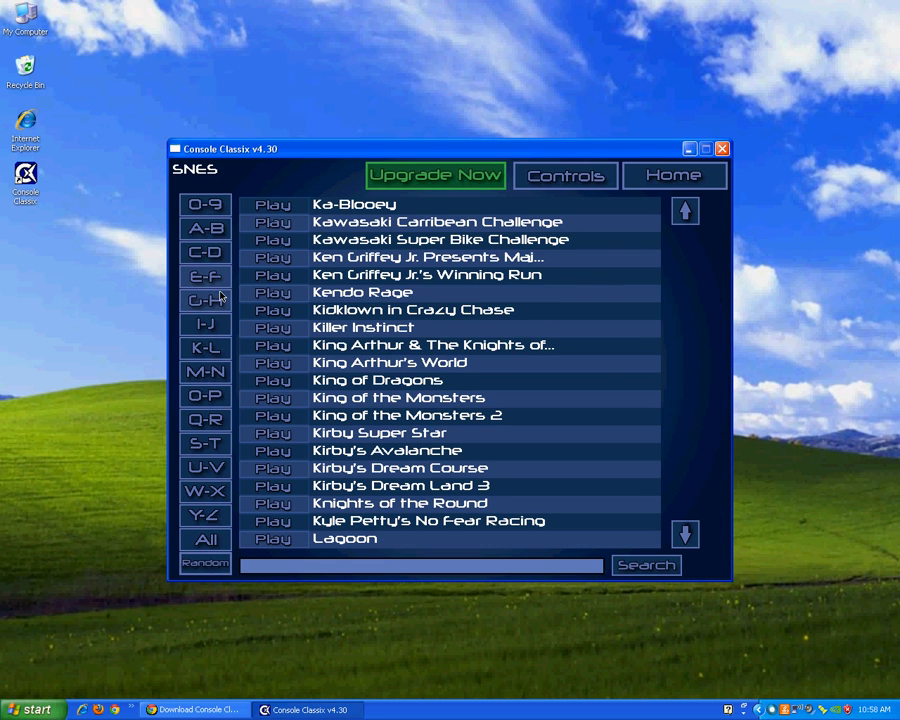
click(204, 275)
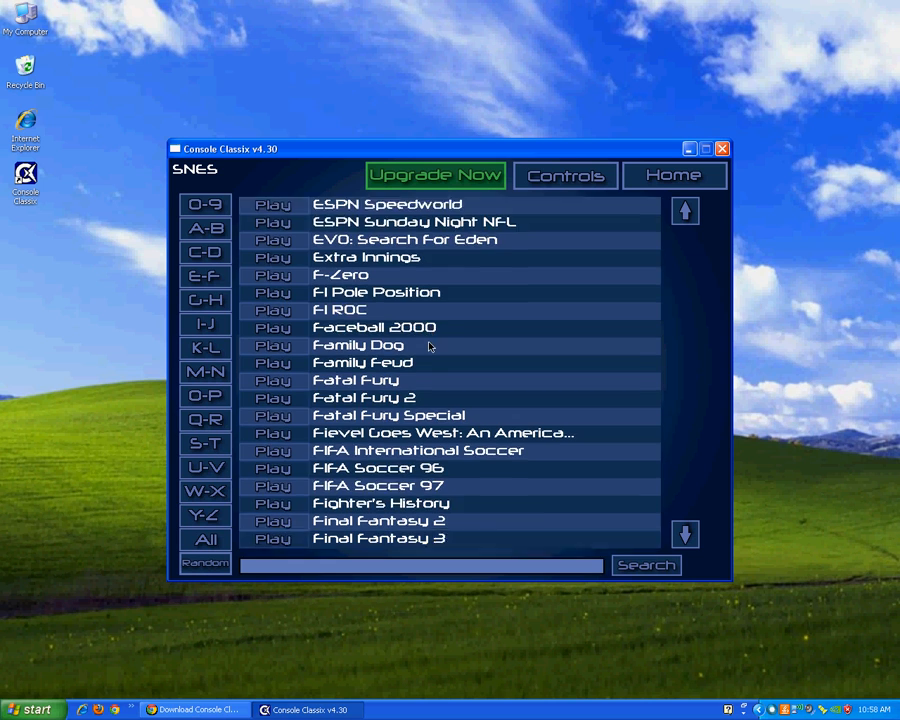
scroll(down, 3)
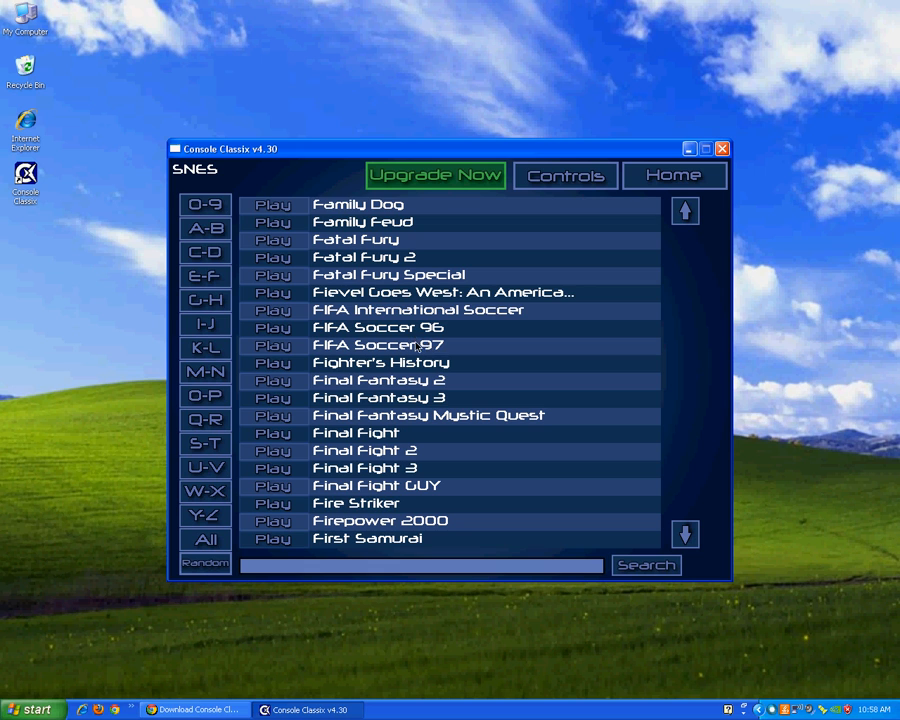
mouse_move(462, 183)
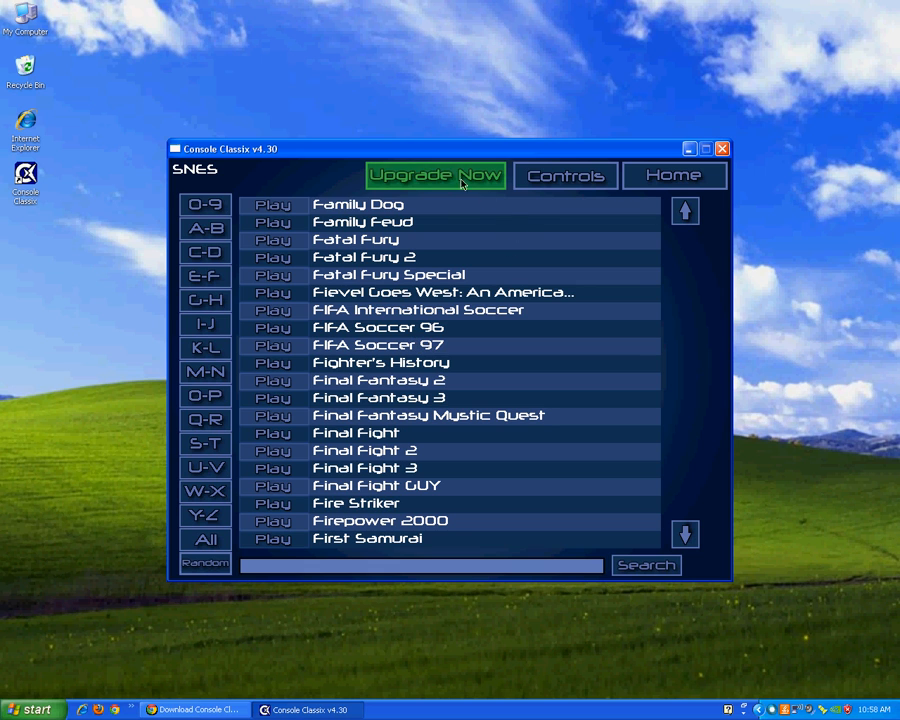
Return Home and exit Console Classix.
click(673, 175)
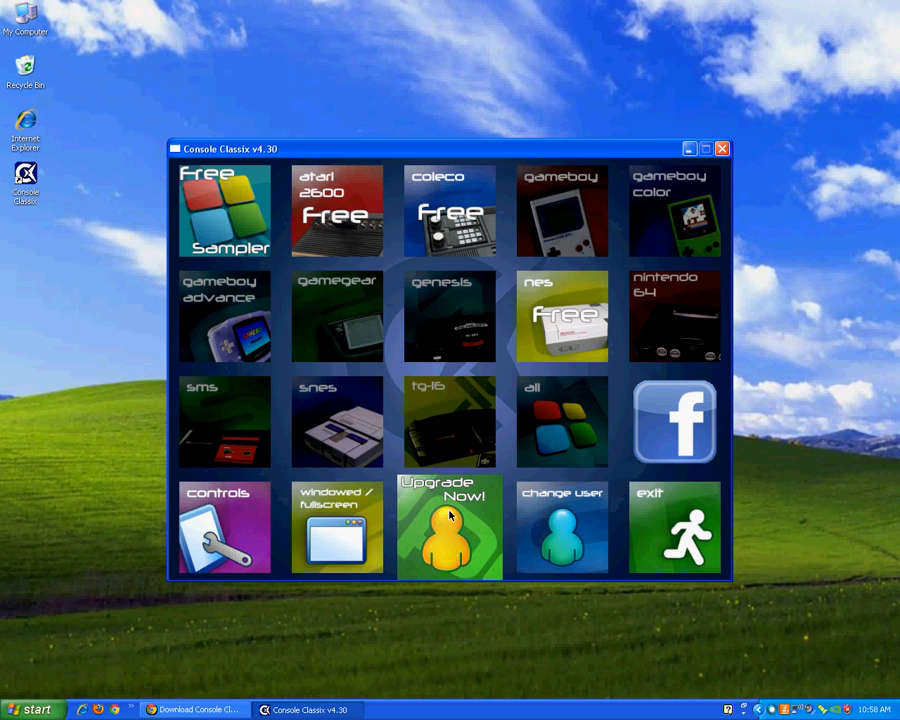
mouse_move(505, 476)
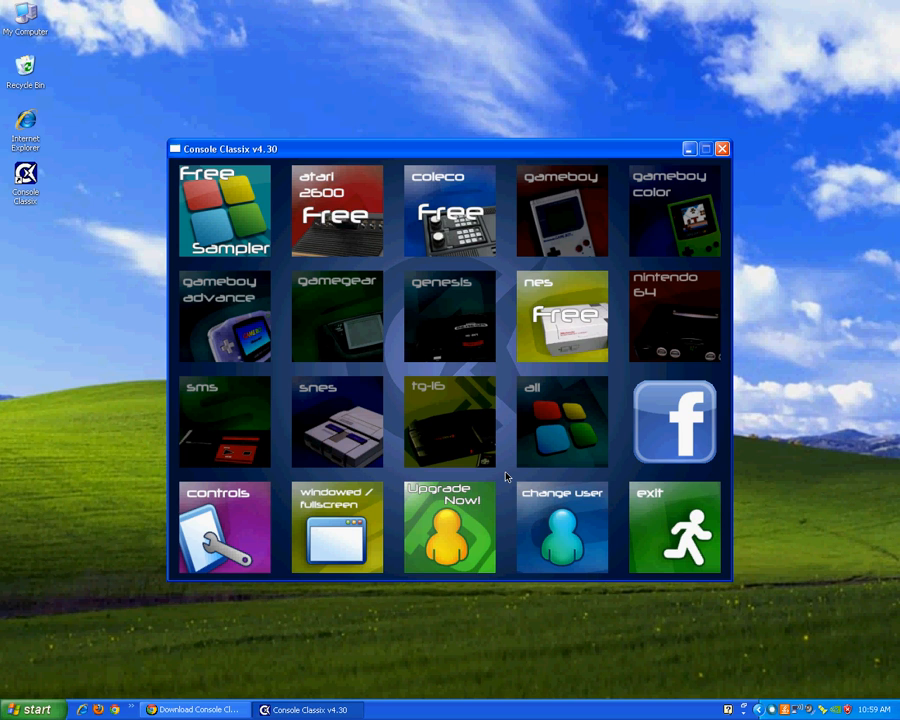
mouse_move(674, 527)
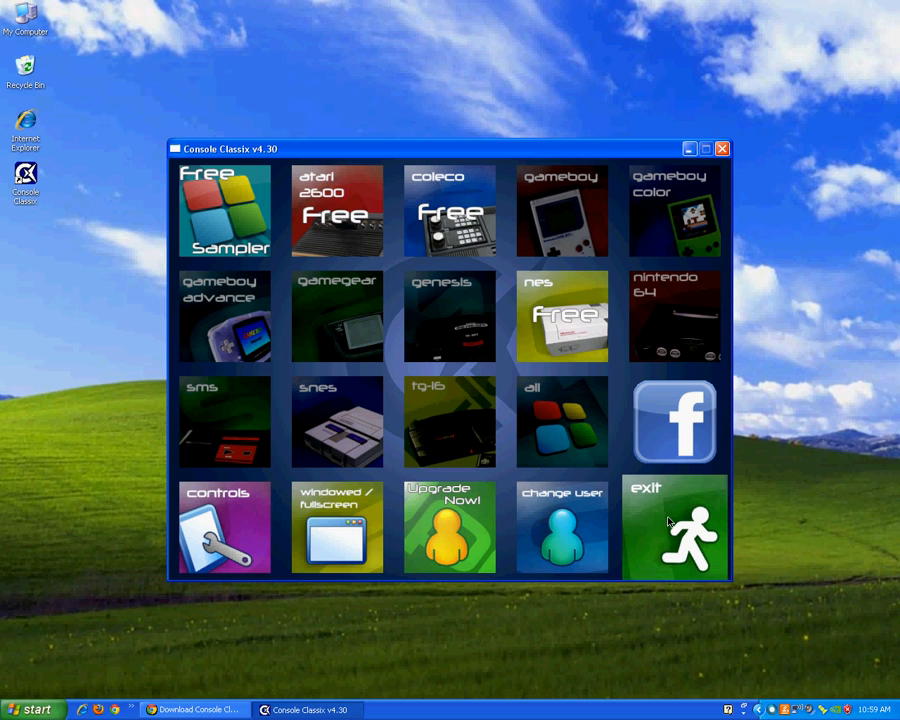
click(673, 527)
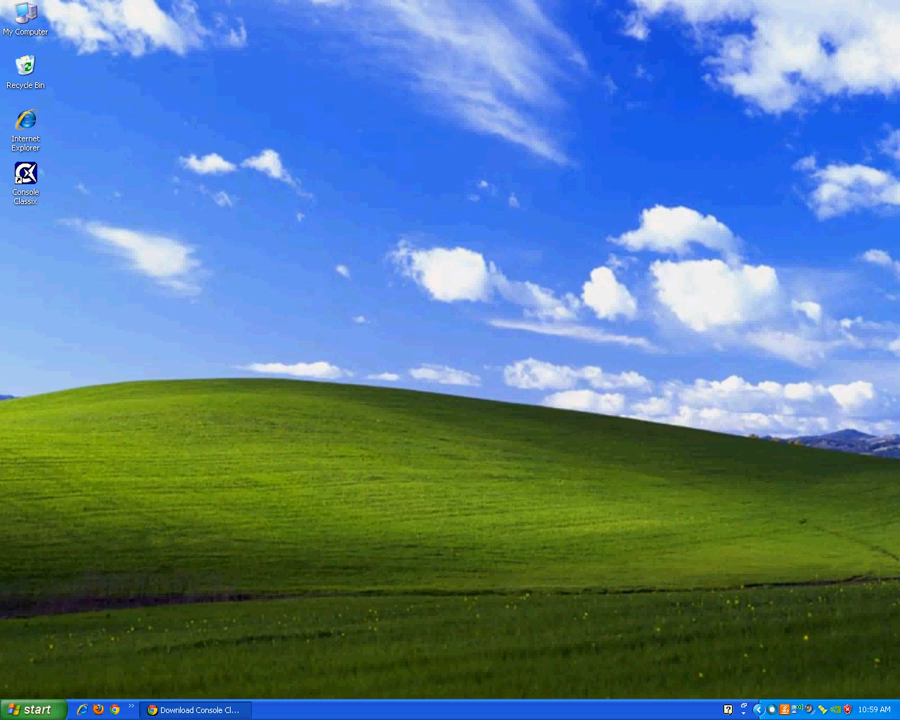